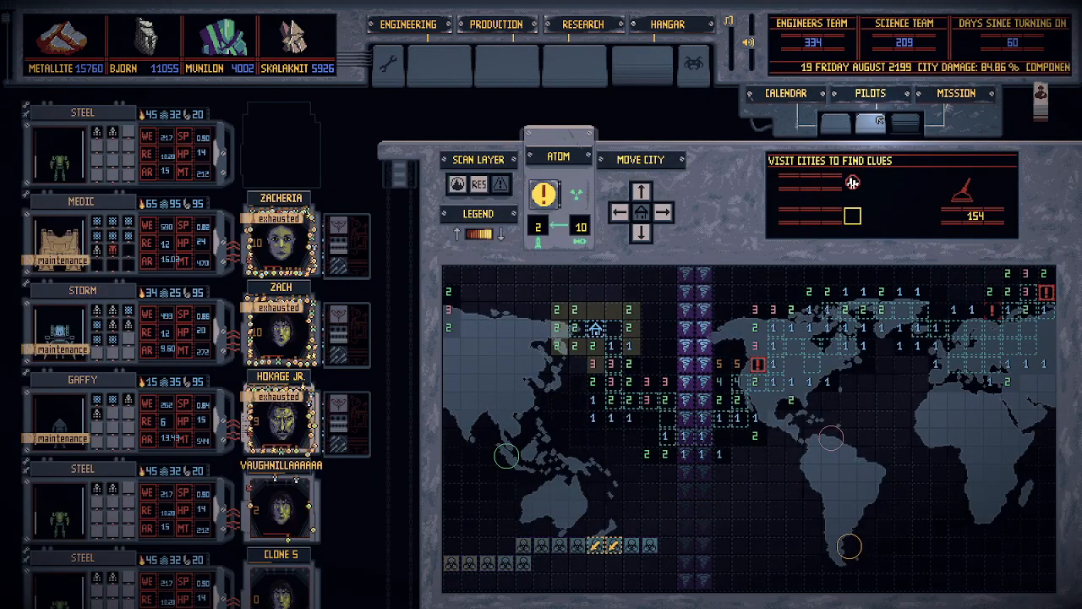
Step: Open the three-week calendar grid showing Friday as today and upcoming scheduled events
{"action": "left_click", "coordinate": [784, 93]}
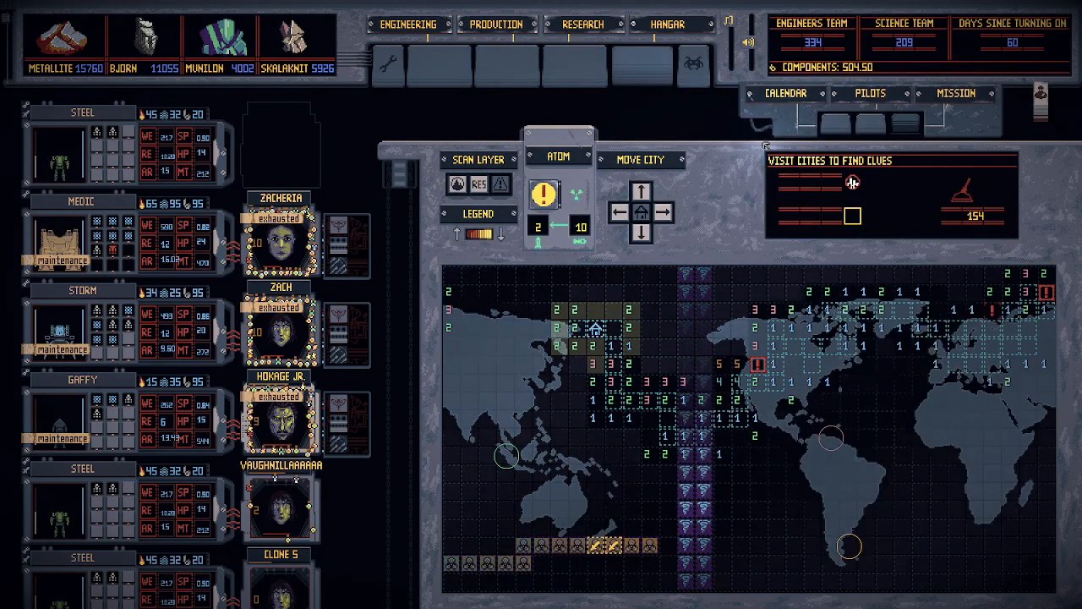
{"action": "left_click", "coordinate": [785, 93]}
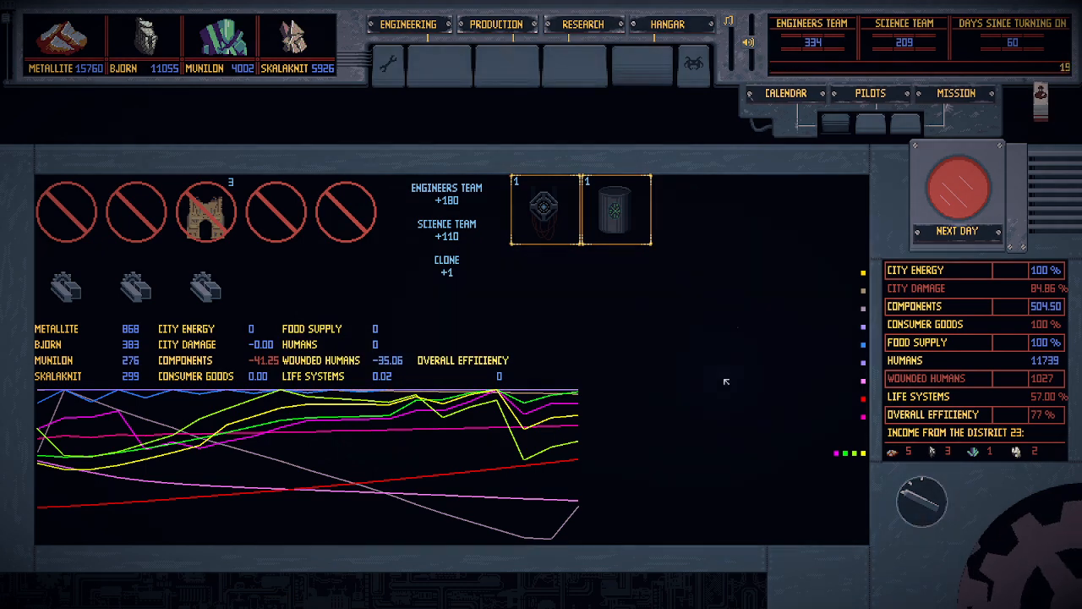
{"action": "left_click", "coordinate": [785, 93]}
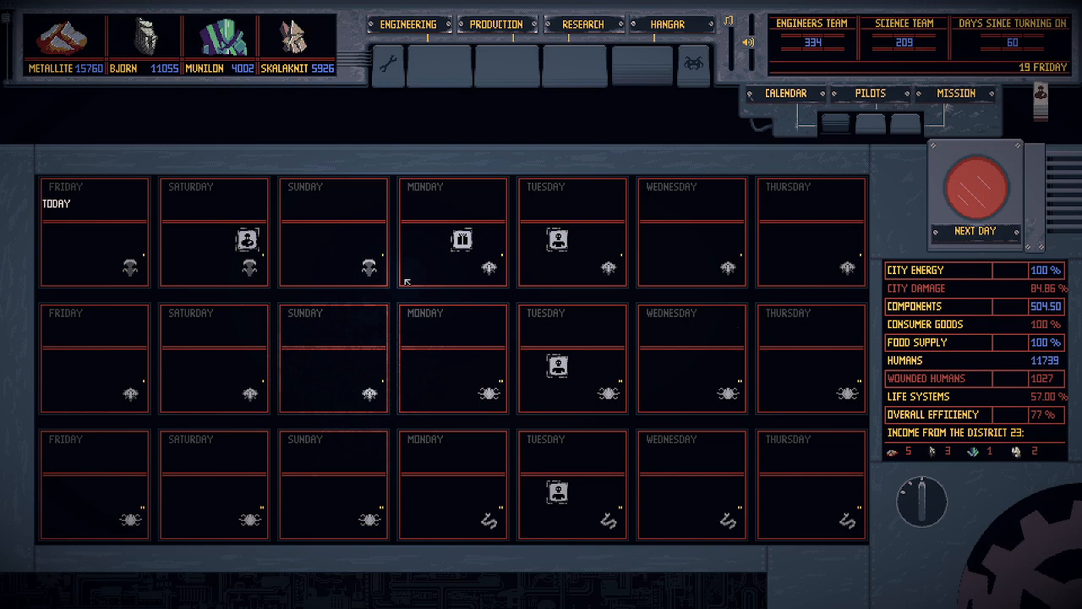